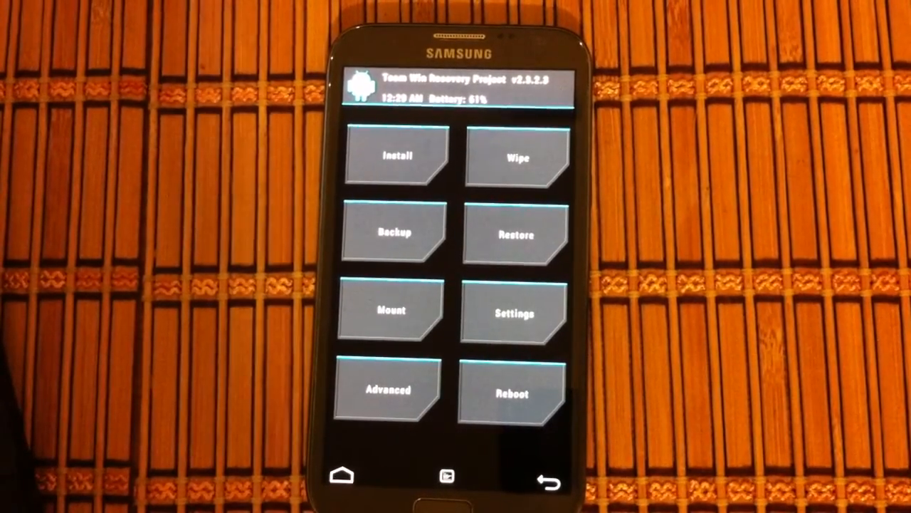
# - Start installing the CleanROM zip from TWRP's Install menu
pyautogui.click(396, 156)
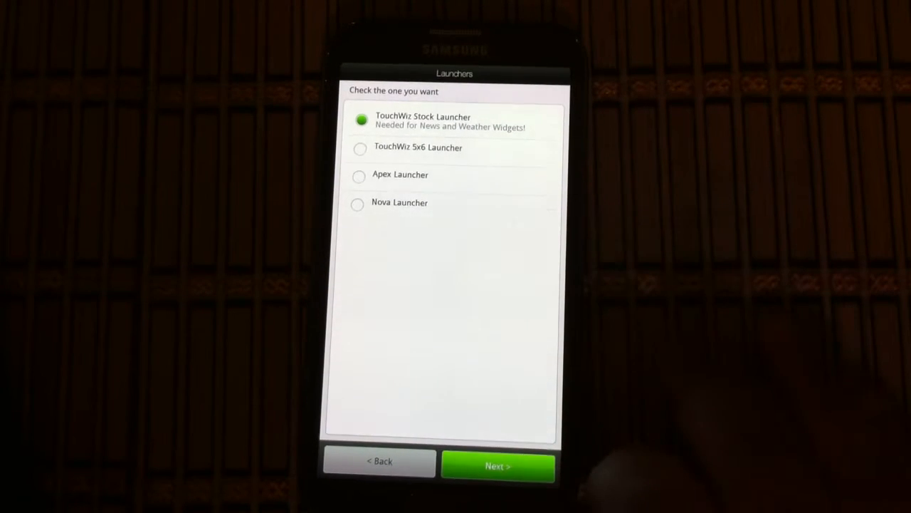
# - Keep TouchWiz Stock Launcher selected and advance to the Google Apps page
pyautogui.click(497, 466)
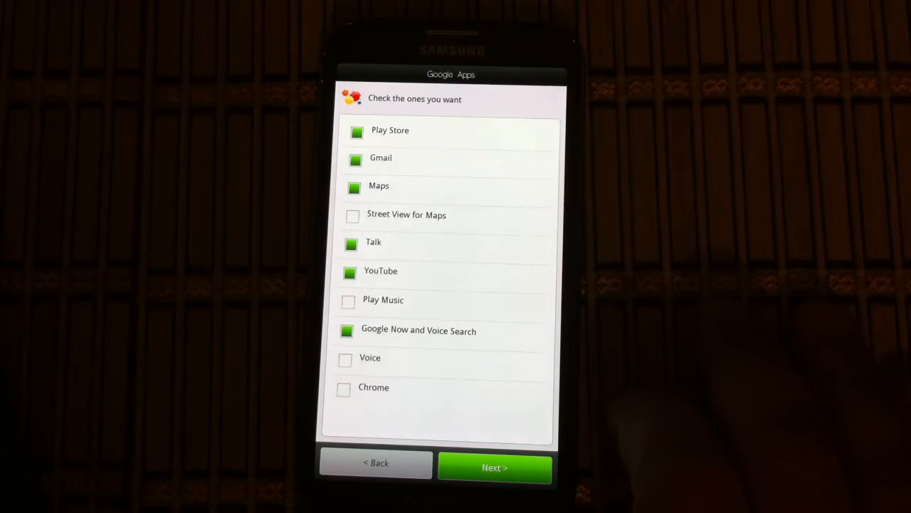
# - Add Chrome to the Google apps and advance to Samsung Apps
pyautogui.click(343, 389)
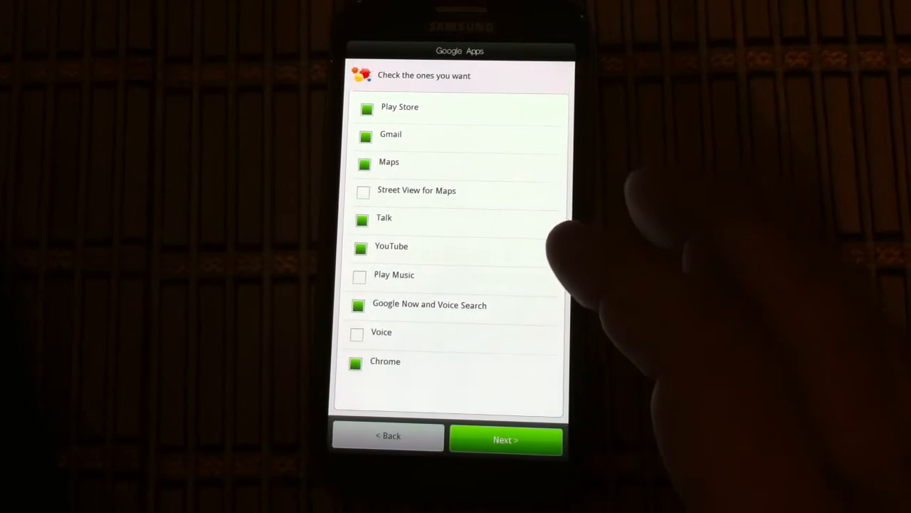
pyautogui.click(363, 192)
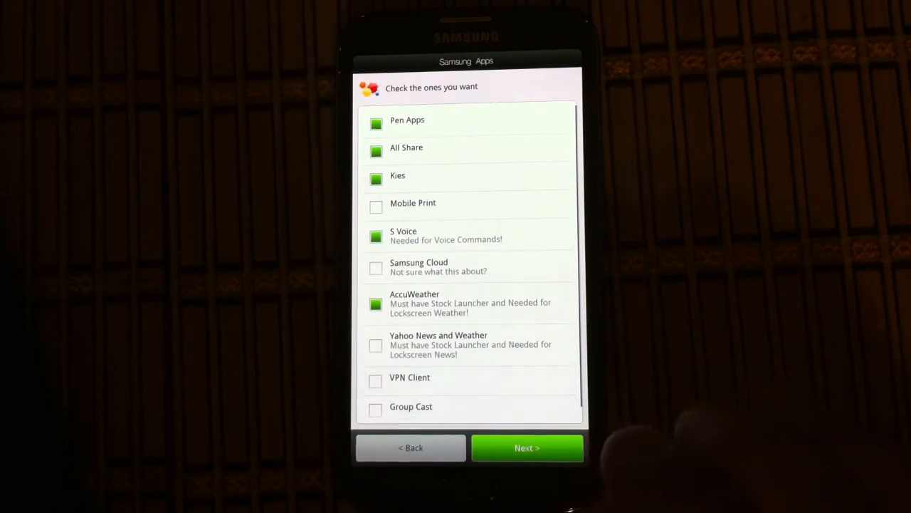
# - Accept the Samsung Apps selections and advance to Miscellaneous Apps
pyautogui.click(527, 447)
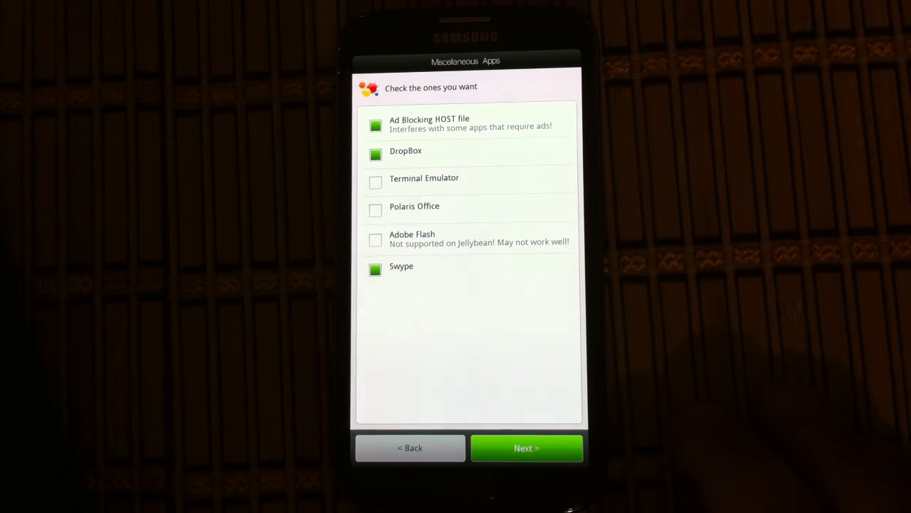
# - Add Polaris Office to the miscellaneous apps and begin the CleanROM installation
pyautogui.click(376, 210)
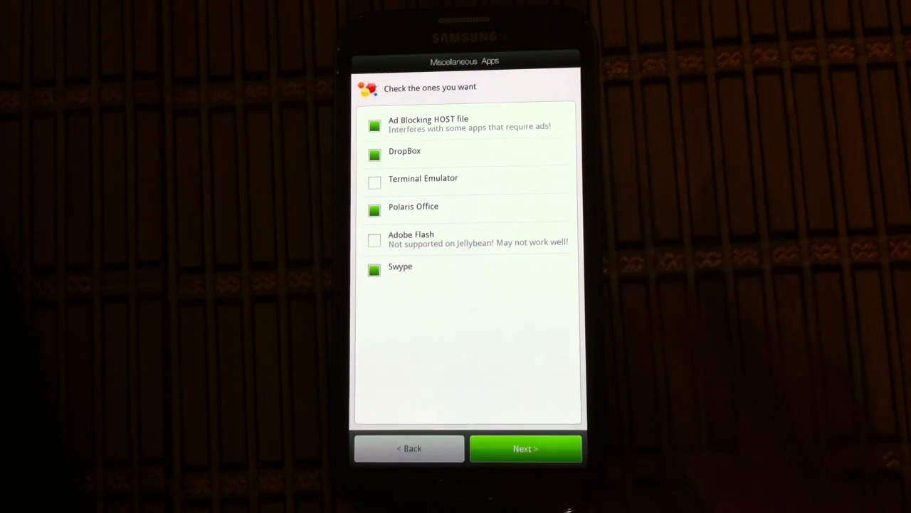
pyautogui.click(525, 448)
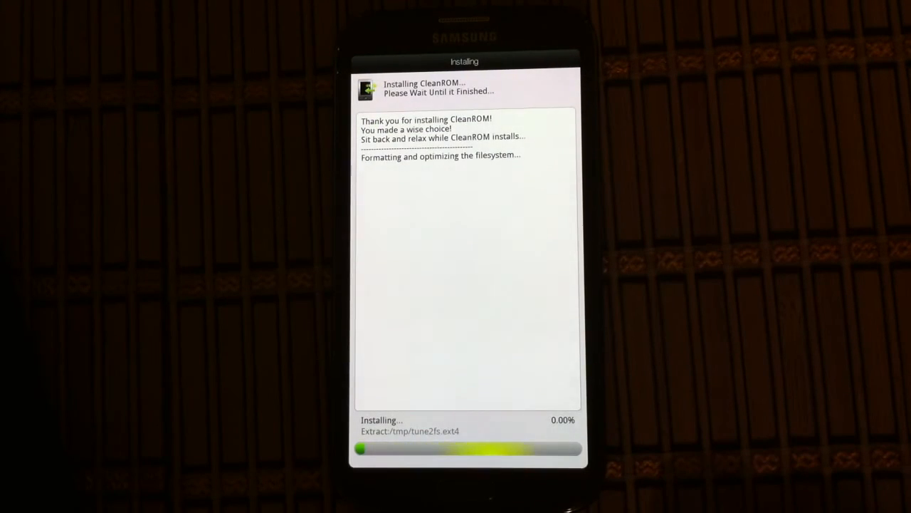